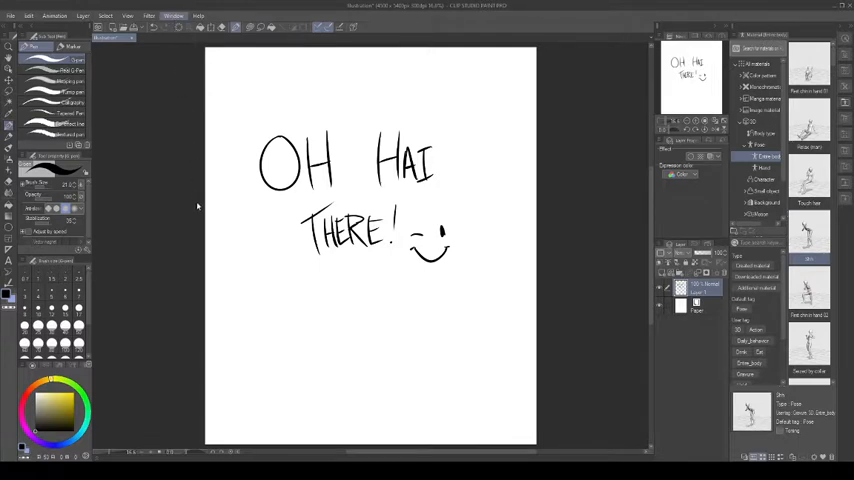
mouse_move(210, 328)
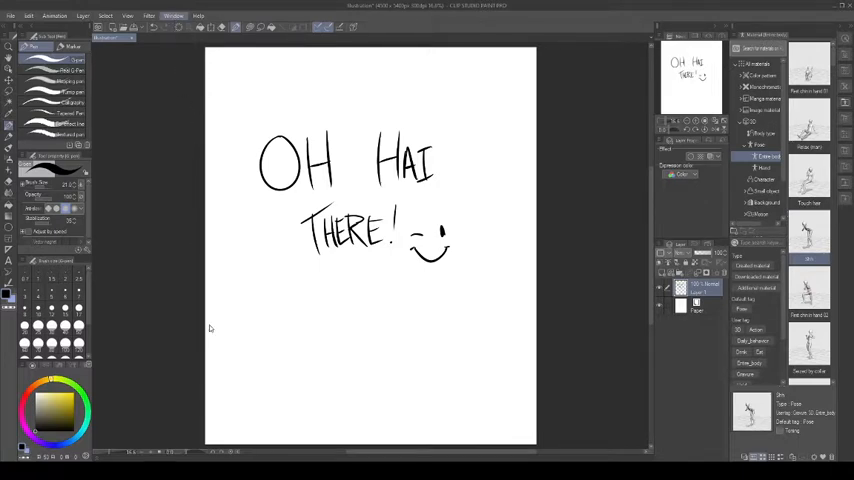
mouse_move(212, 342)
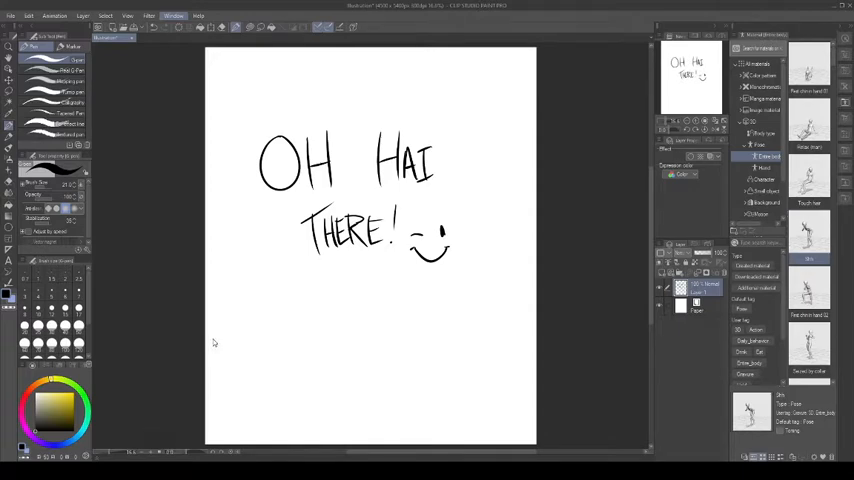
mouse_move(344, 374)
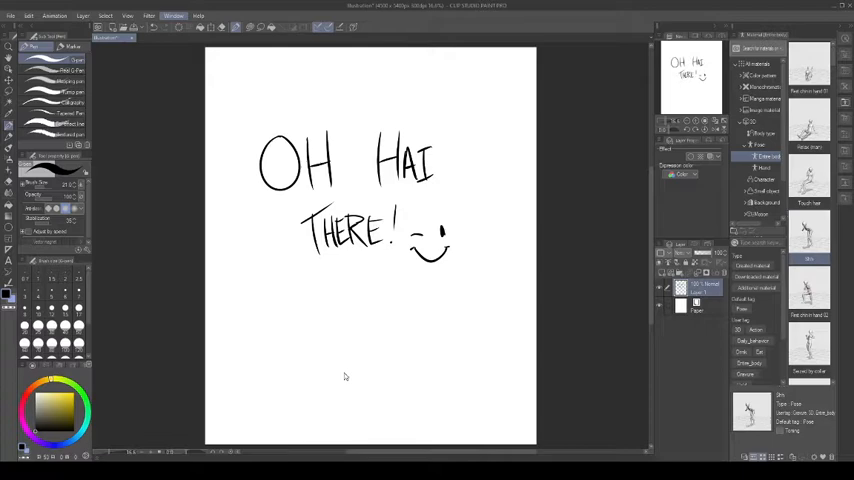
mouse_move(344, 372)
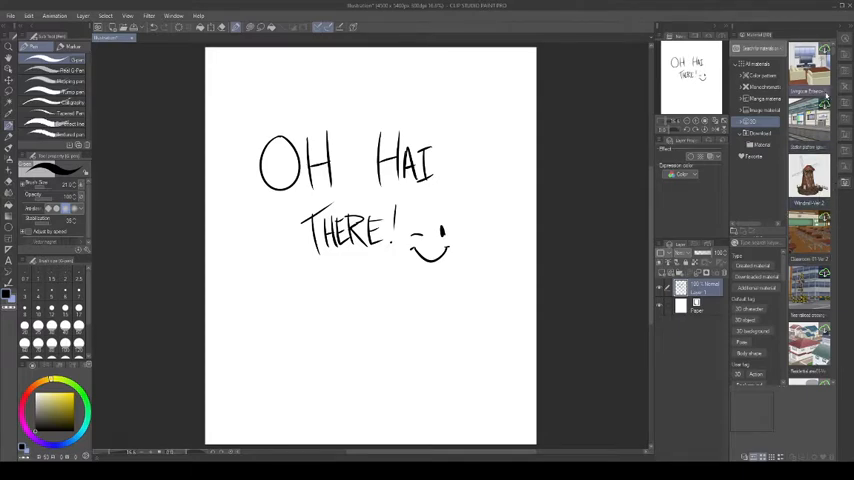
scroll("down", 3)
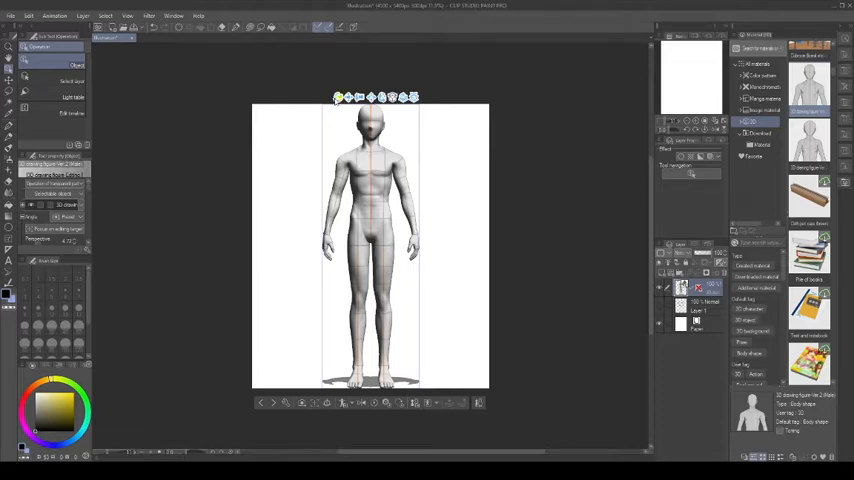
mouse_move(622, 116)
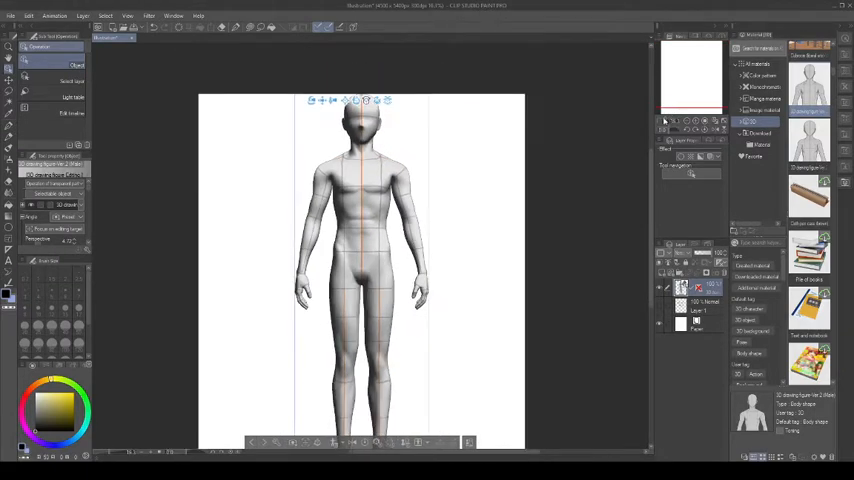
mouse_move(324, 120)
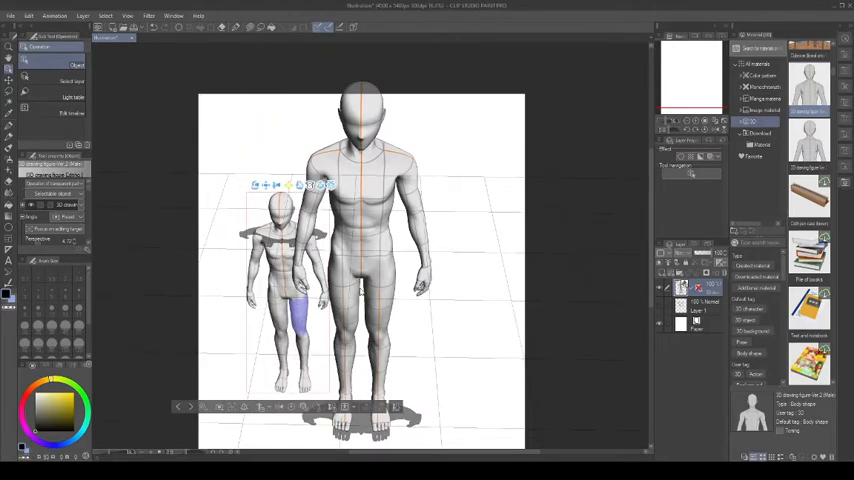
Drag the mannequin with the move manipulator to stand it centred on the ground grid
left_click_drag(280, 290, 470, 300)
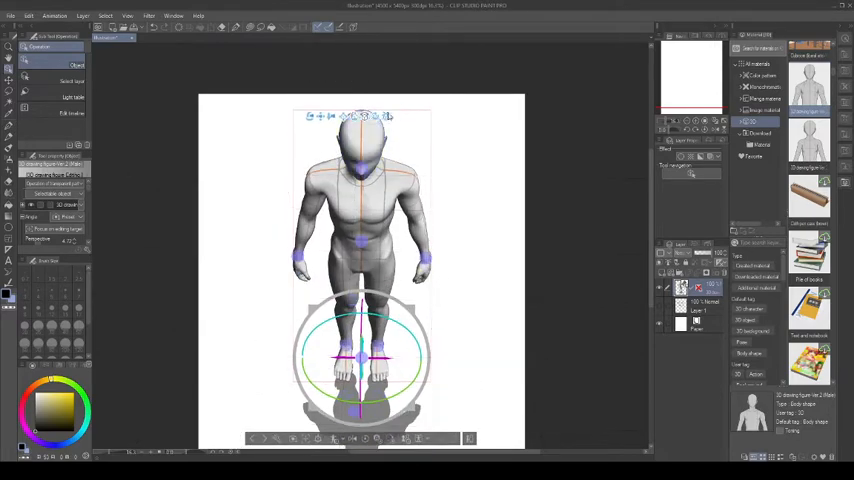
Orbit the 3D camera to a high angle looking down on the standing mannequin
left_click(362, 150)
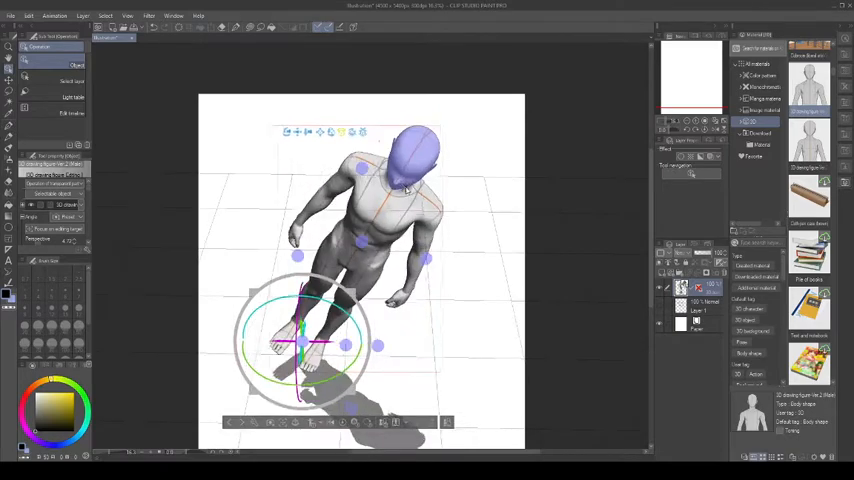
left_click_drag(304, 340, 440, 156)
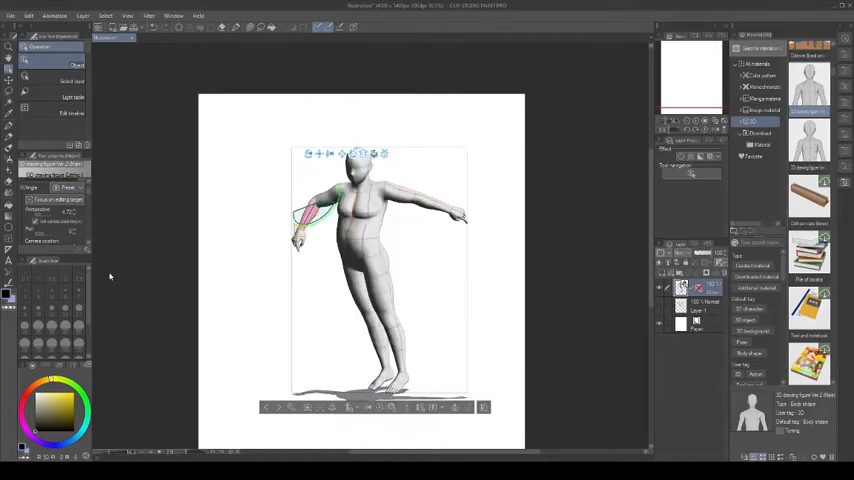
mouse_move(124, 256)
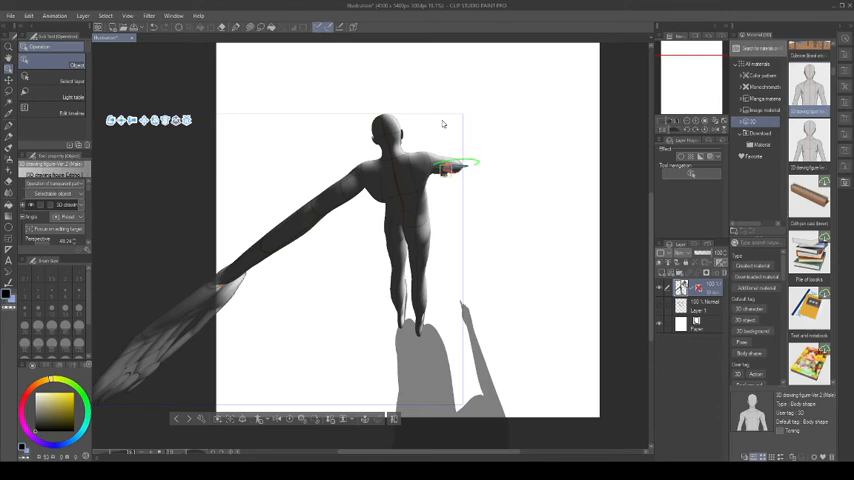
mouse_move(444, 122)
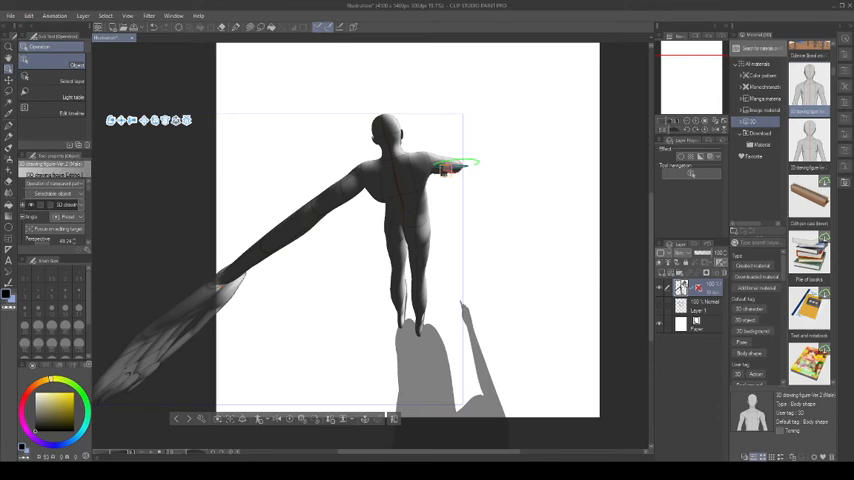